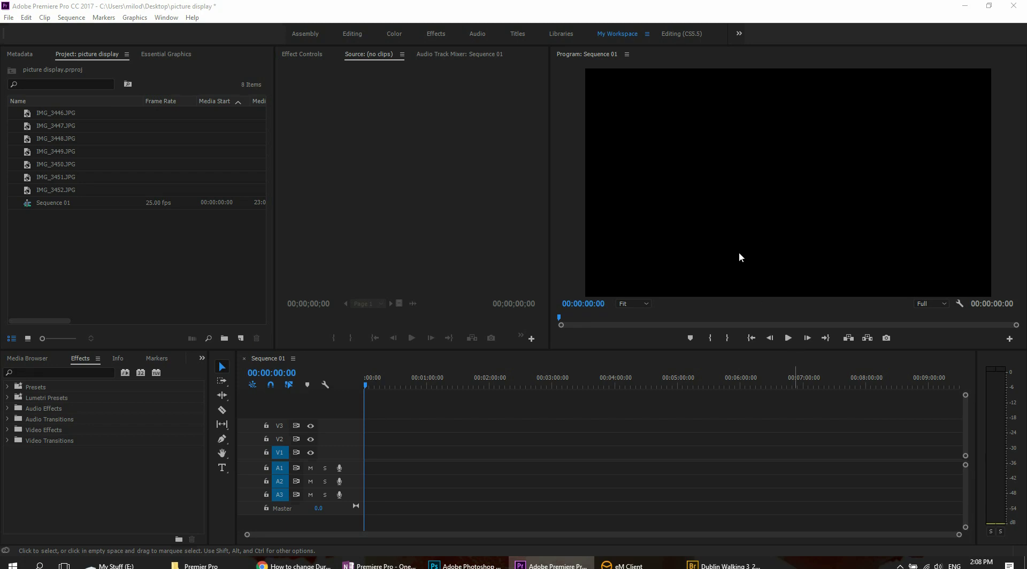
mouse_move(186, 264)
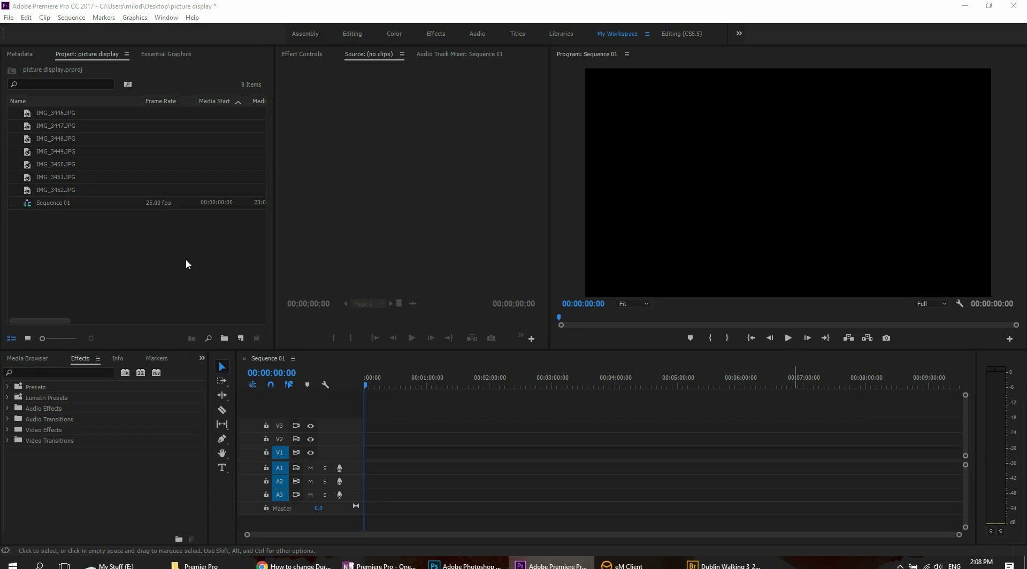
mouse_move(614, 454)
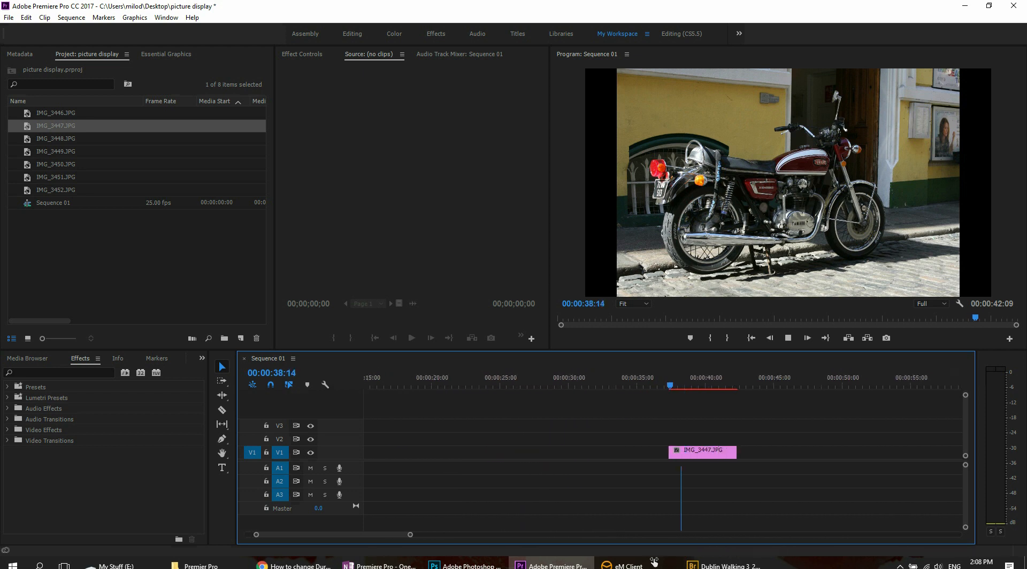
Clear the IMG_3447 and IMG_3448 test clips from Sequence 01, leaving the timeline empty.
click(713, 386)
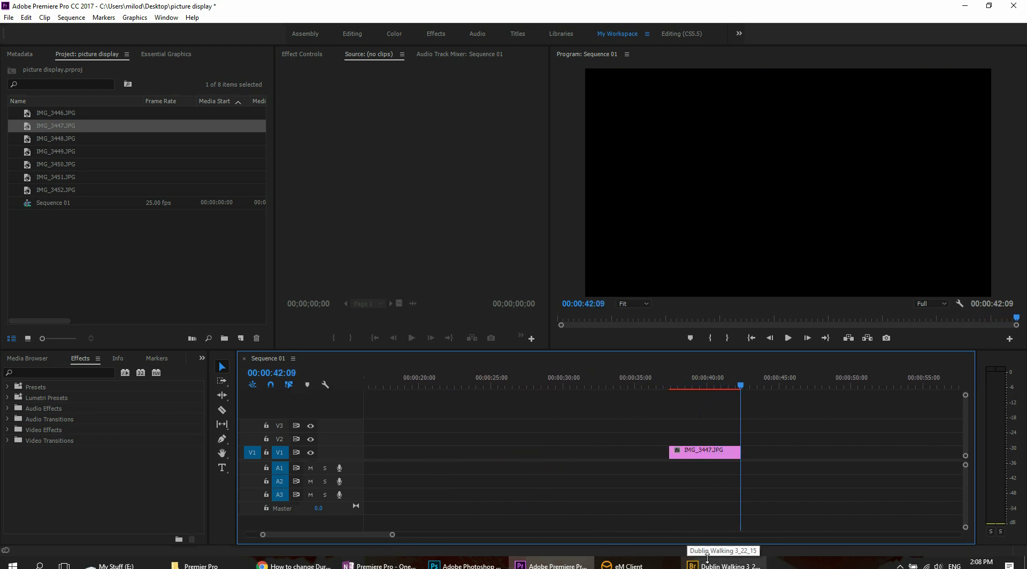
right_click(704, 452)
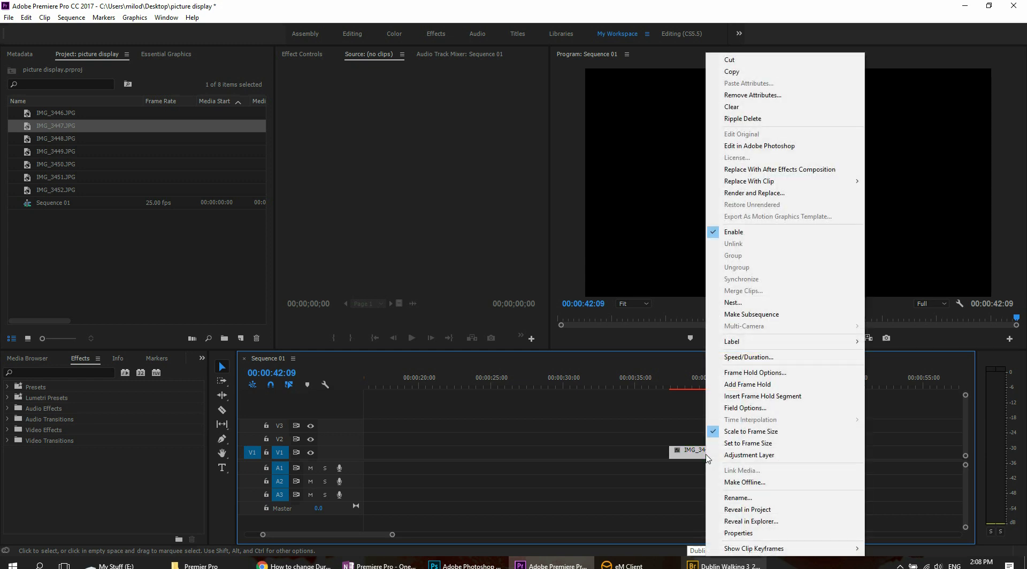
click(748, 357)
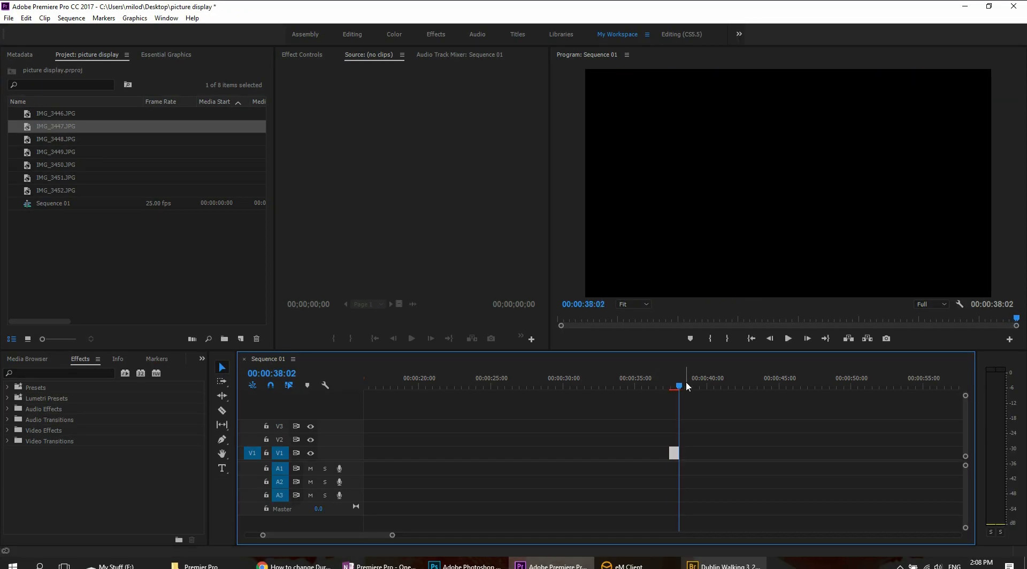
click(56, 139)
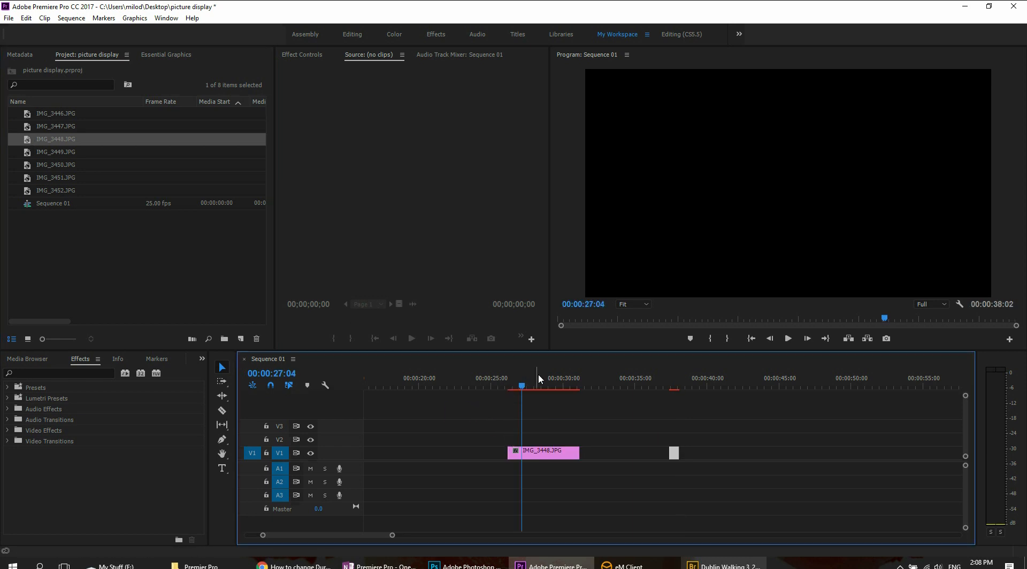
click(538, 386)
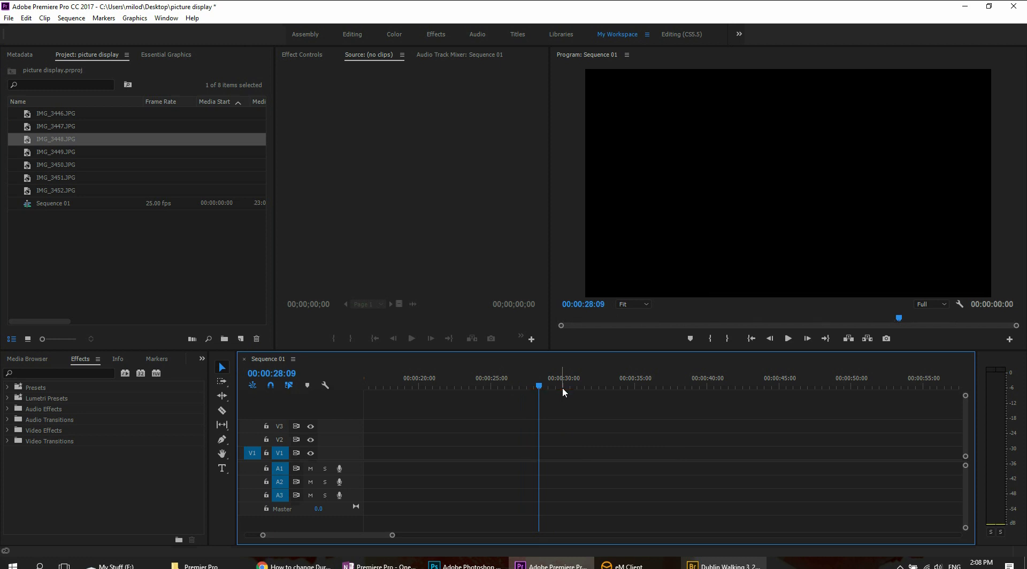
Select all seven JPG stills in the Project panel and bring up their Speed/Duration settings.
click(56, 190)
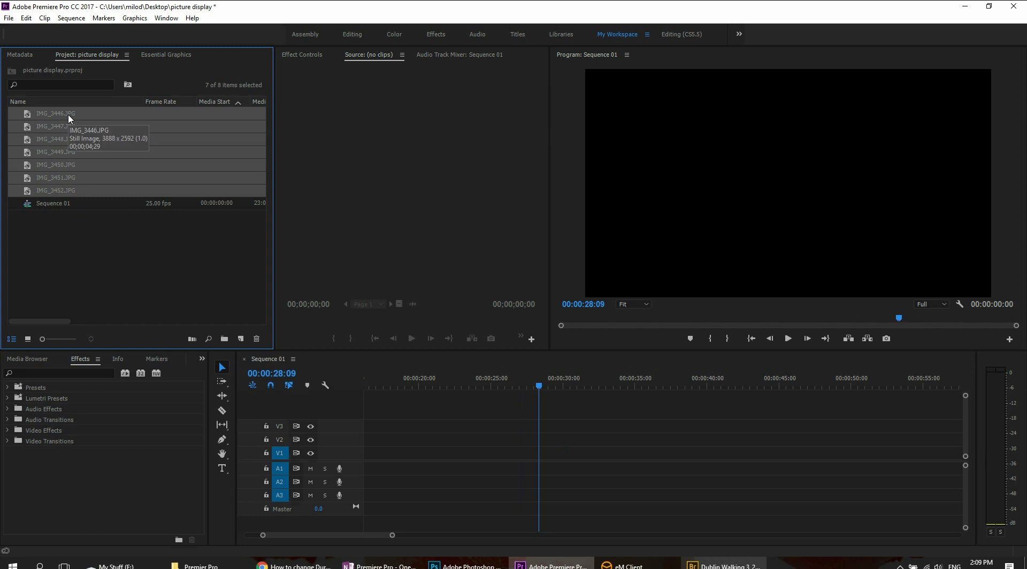
right_click(69, 116)
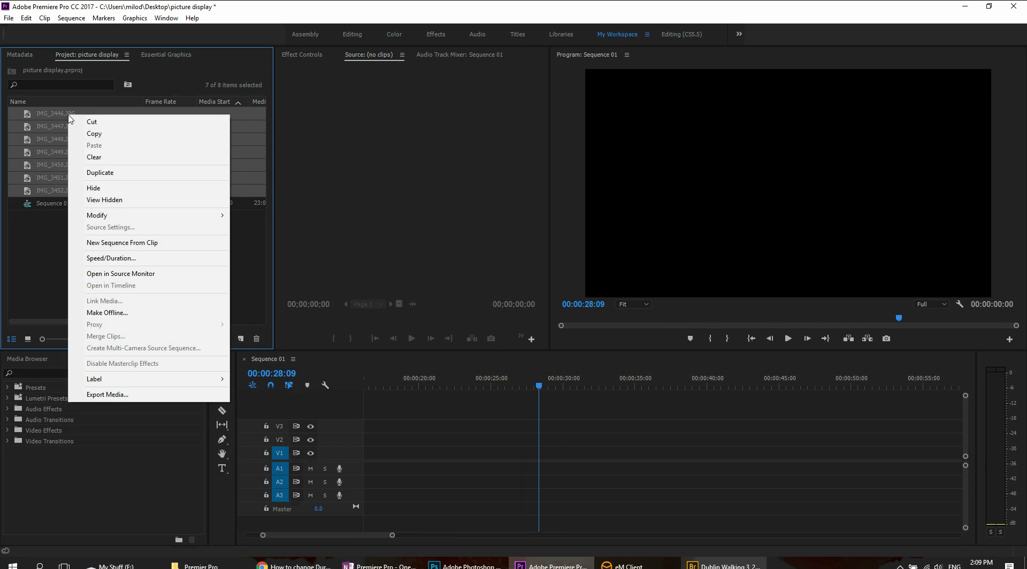
mouse_move(120, 258)
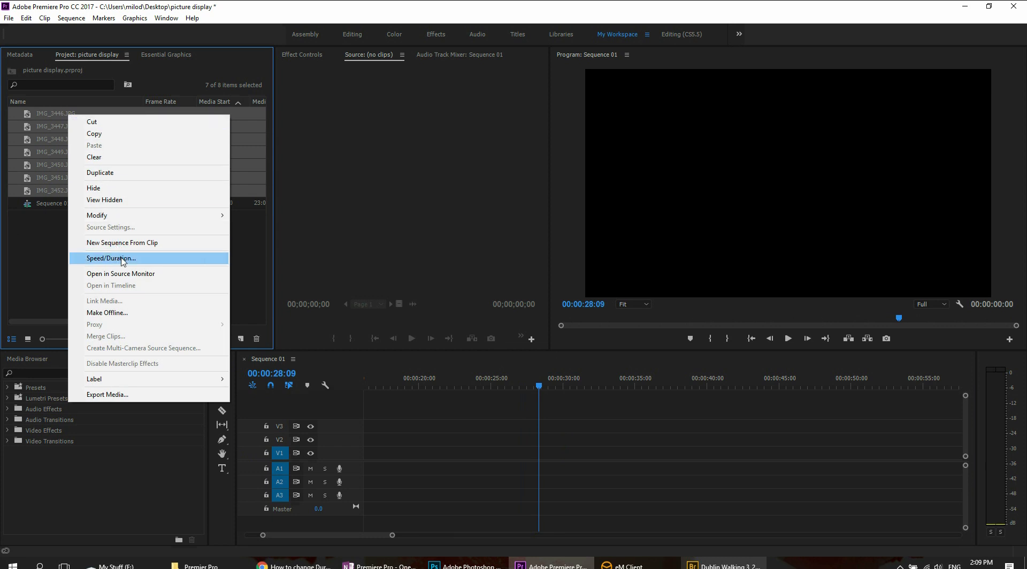
click(110, 258)
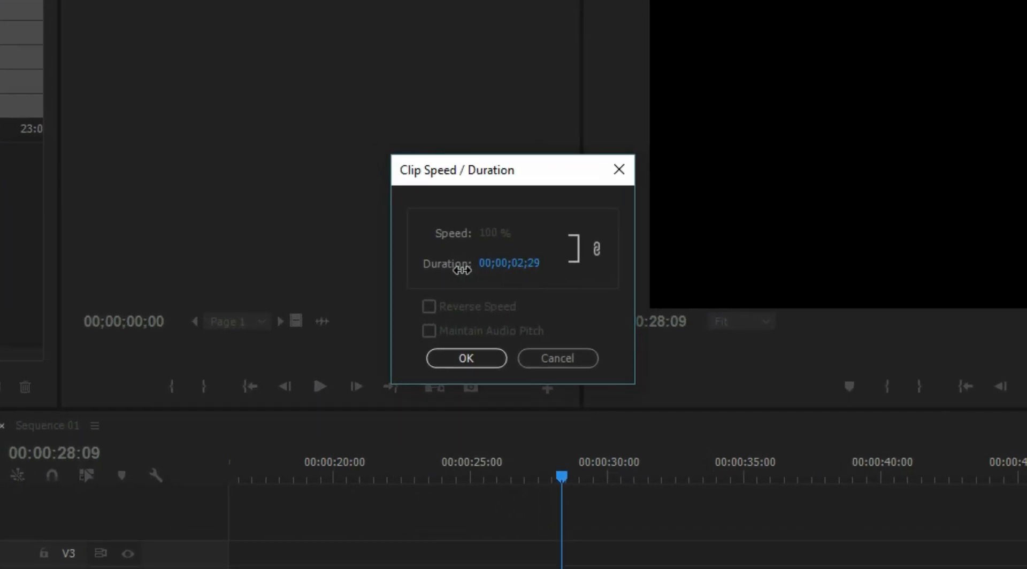
Change the duration from 00;00;02;29 to 00;00;00;15 and confirm it for all seven images.
click(509, 262)
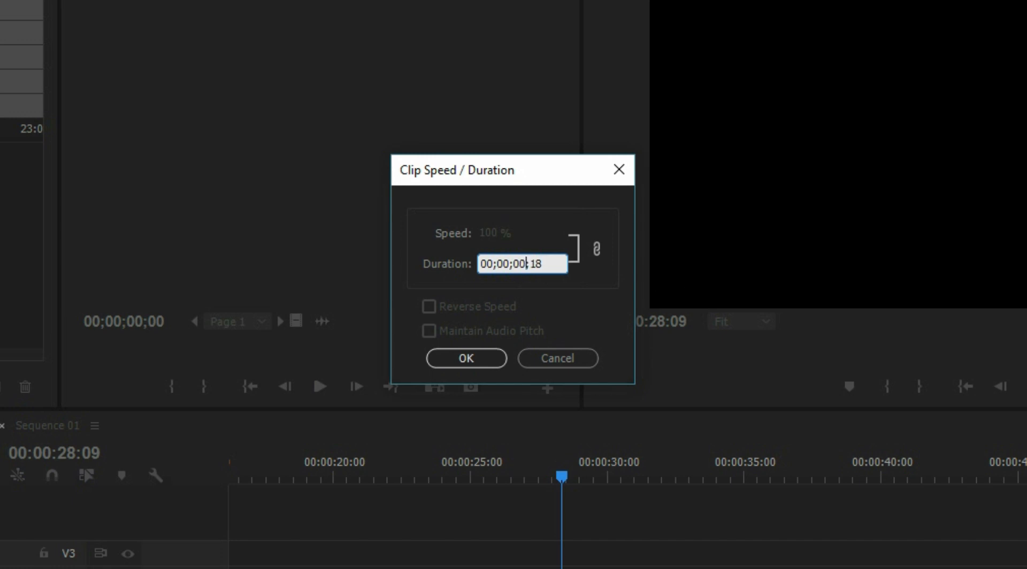
mouse_move(562, 295)
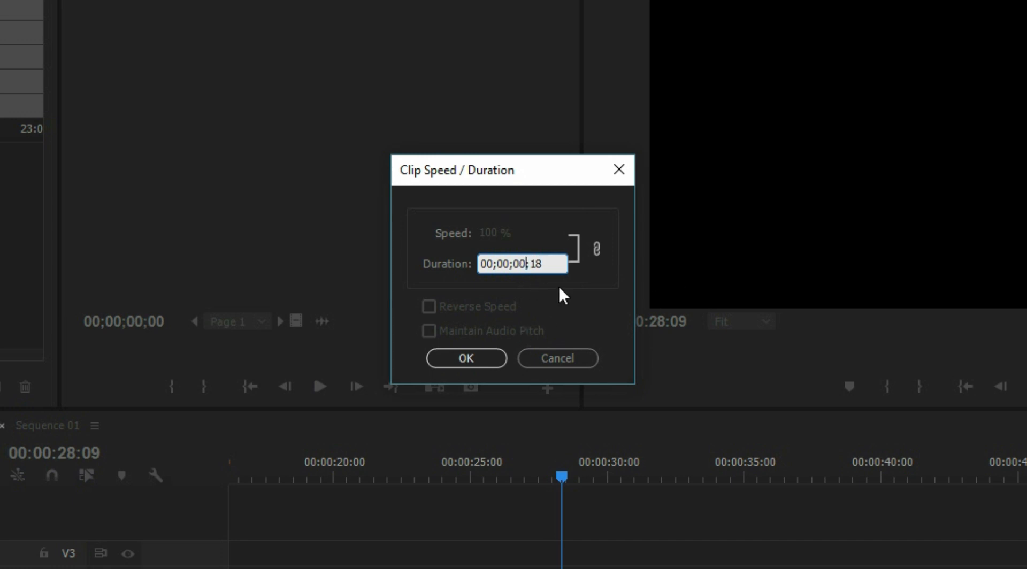
key(Backspace)
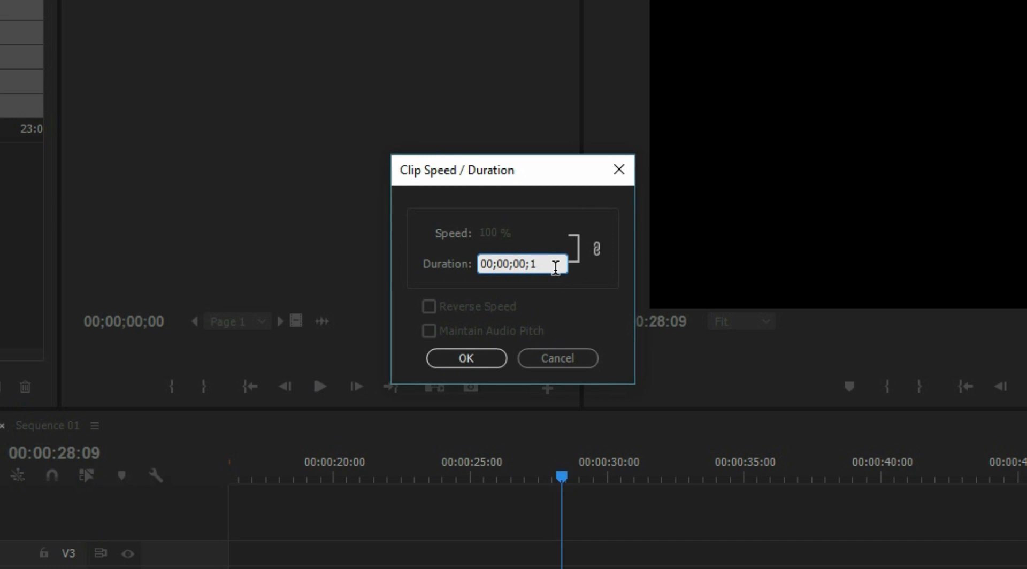
text(5)
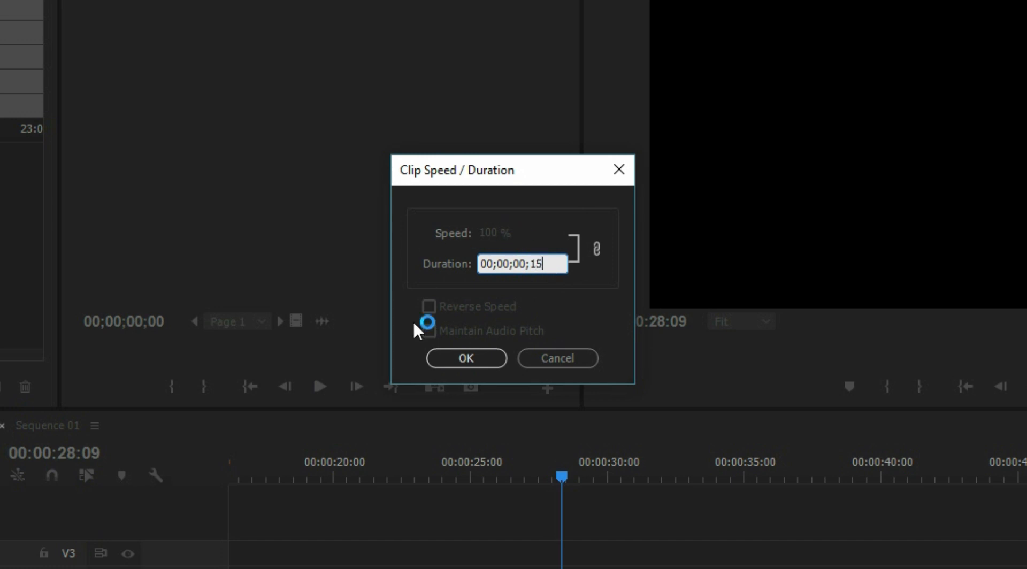
click(466, 359)
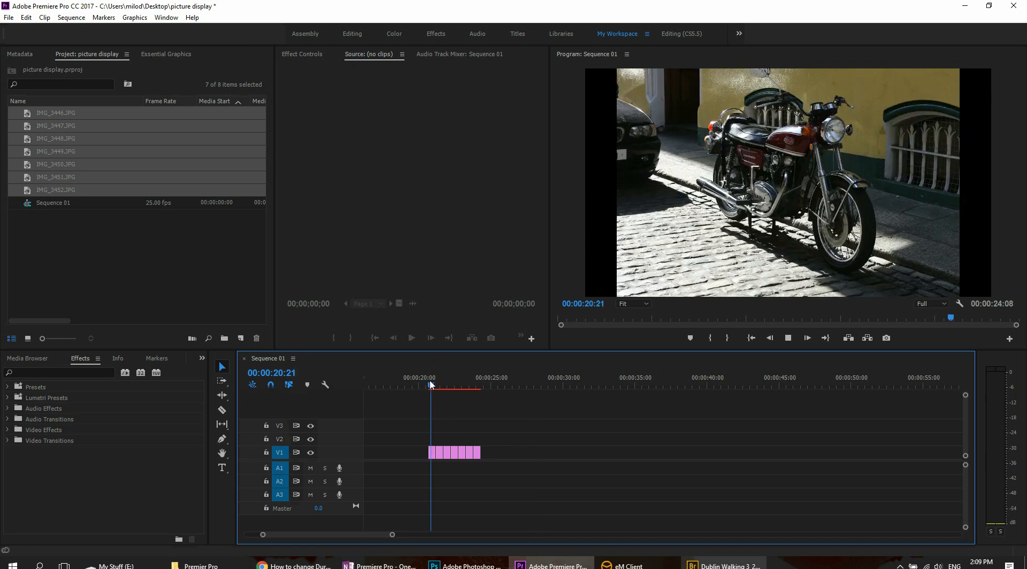
Scrub along the time ruler to preview the seven 15-frame image clips on the timeline.
click(459, 385)
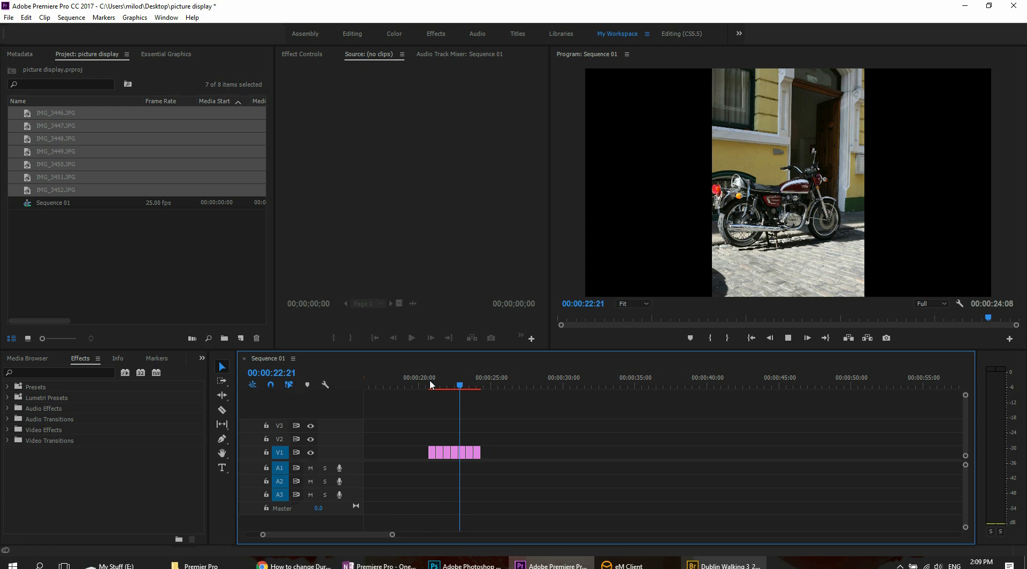
click(422, 378)
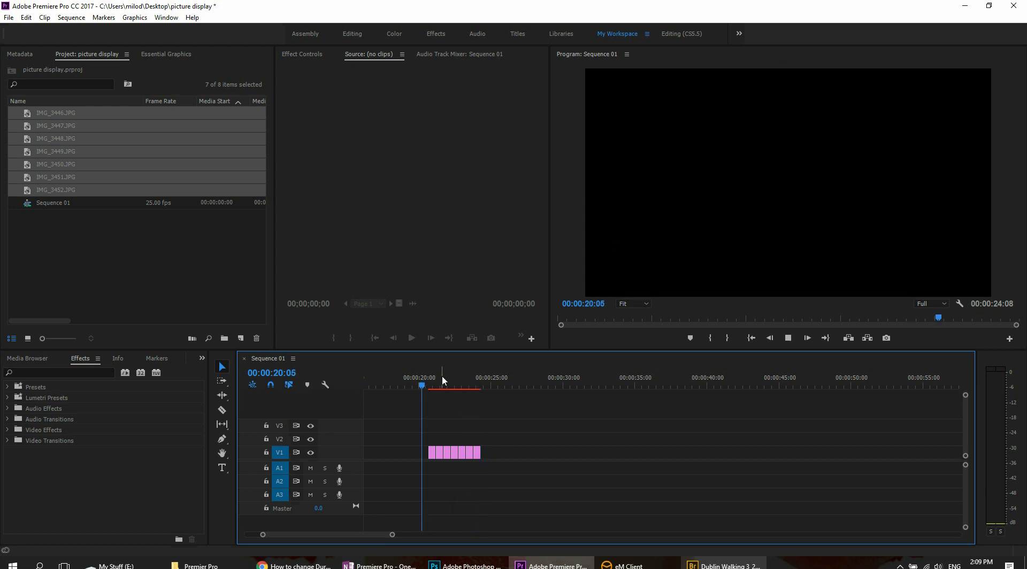
click(448, 378)
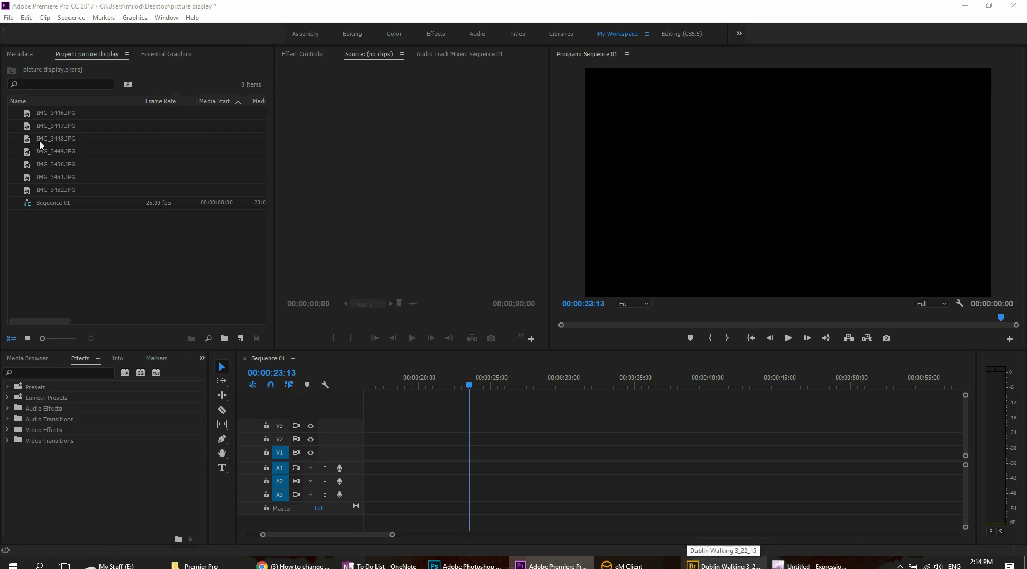
Reach the Timeline preferences from the Edit menu, showing the 5.00-second still image default.
click(55, 112)
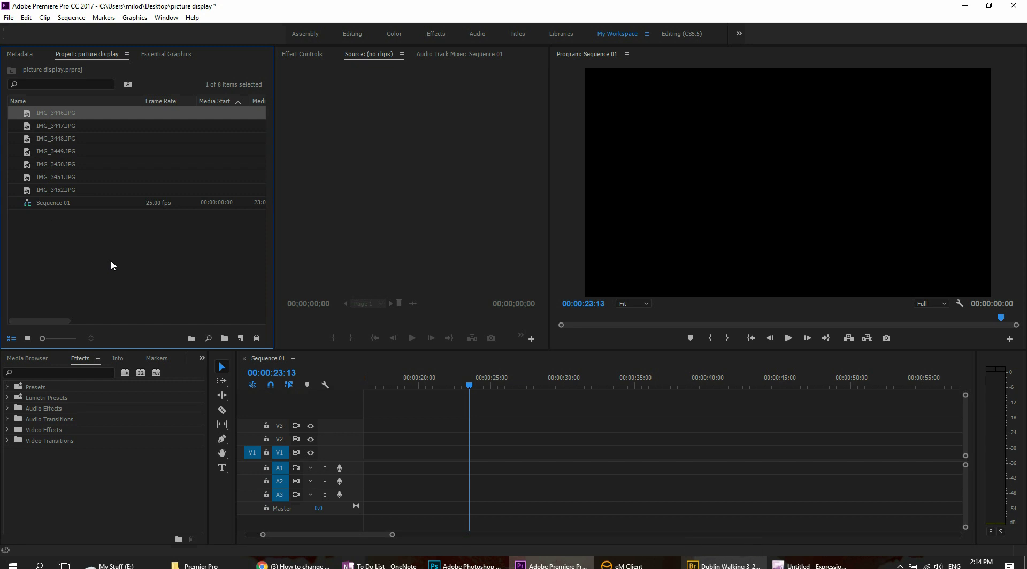
mouse_move(24, 17)
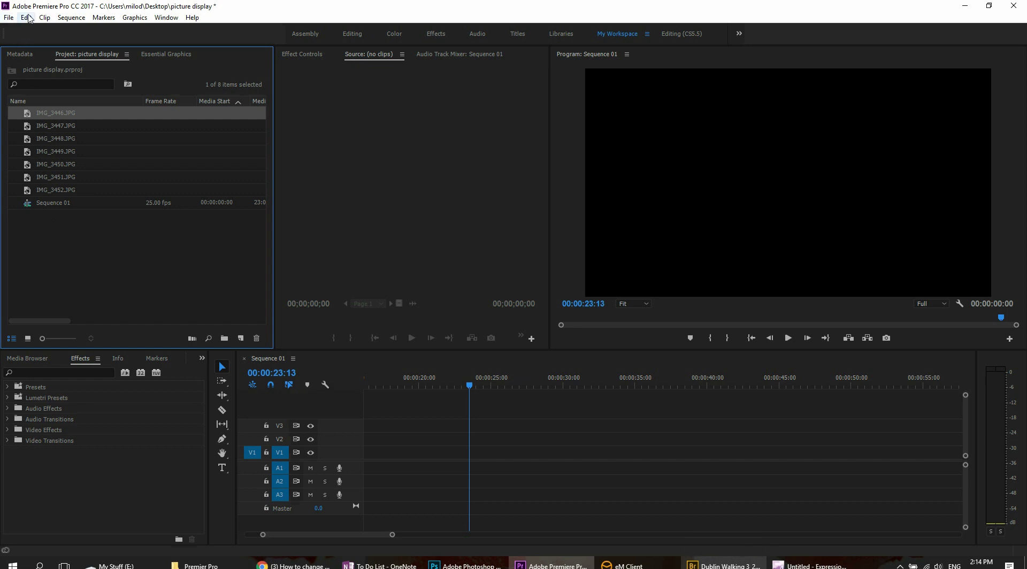
click(26, 18)
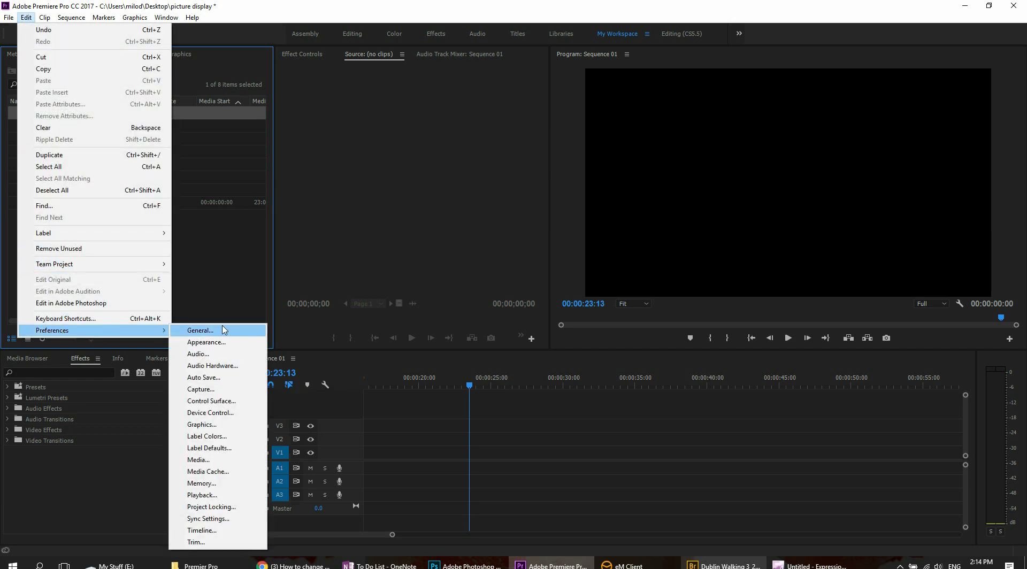
mouse_move(204, 530)
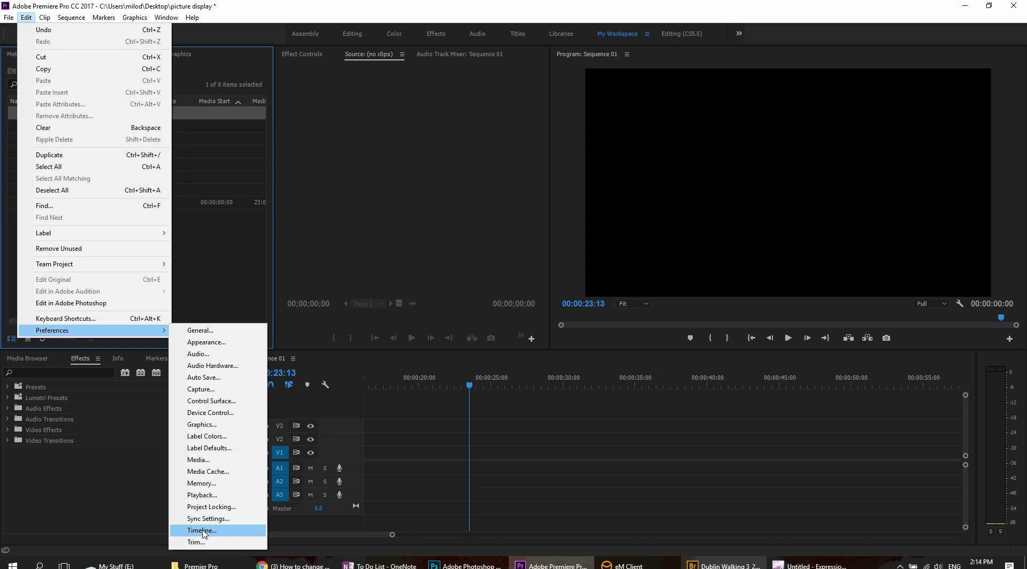
click(202, 530)
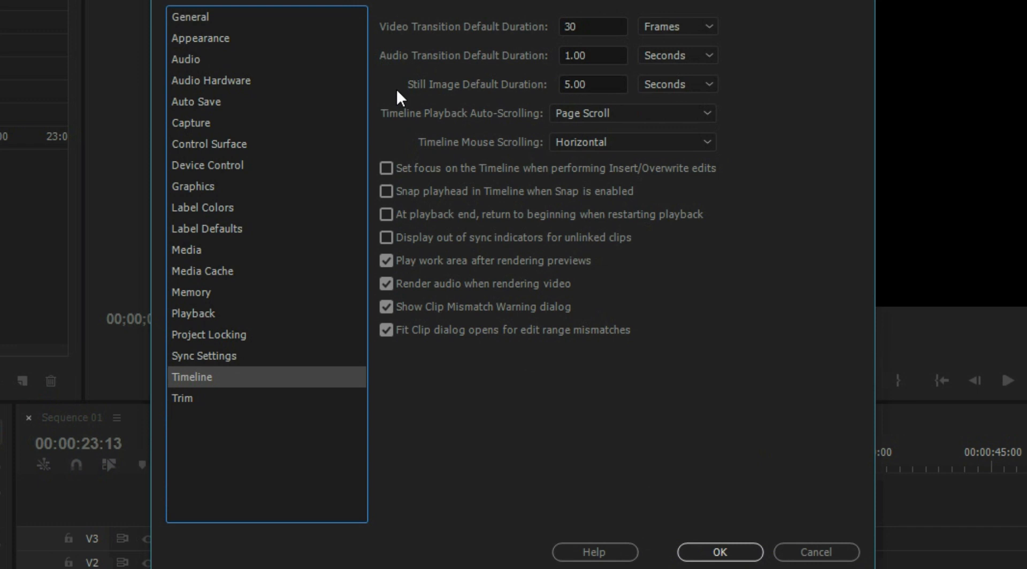
mouse_move(537, 109)
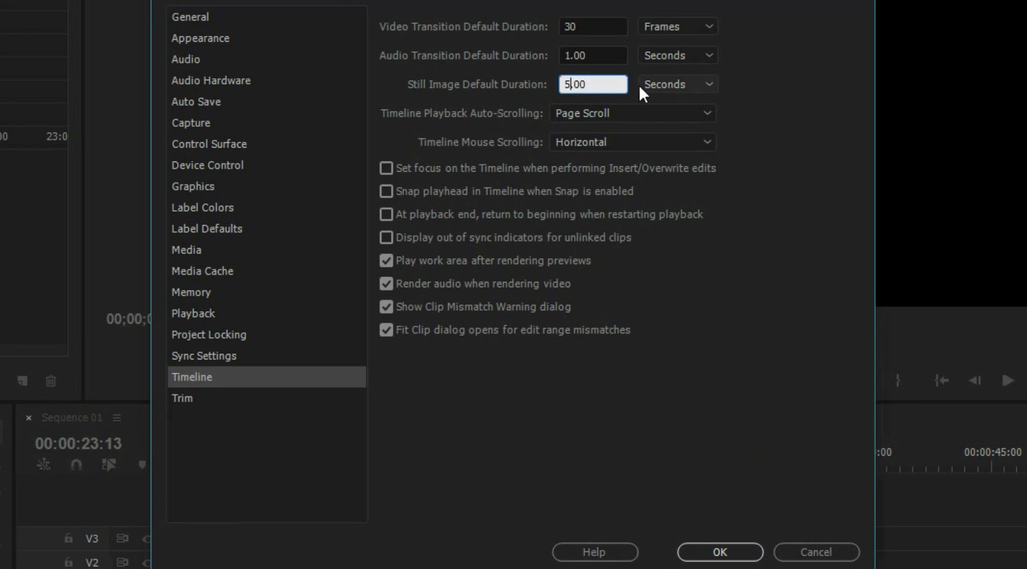
Set Still Image Default Duration to 0.2 seconds and save the preferences.
key(Backspace)
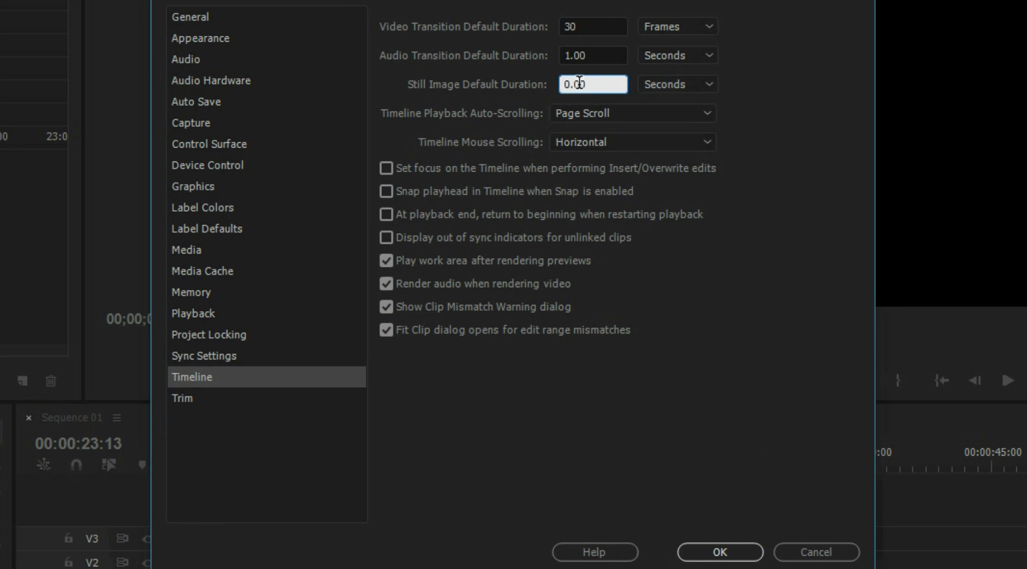
text(0.2)
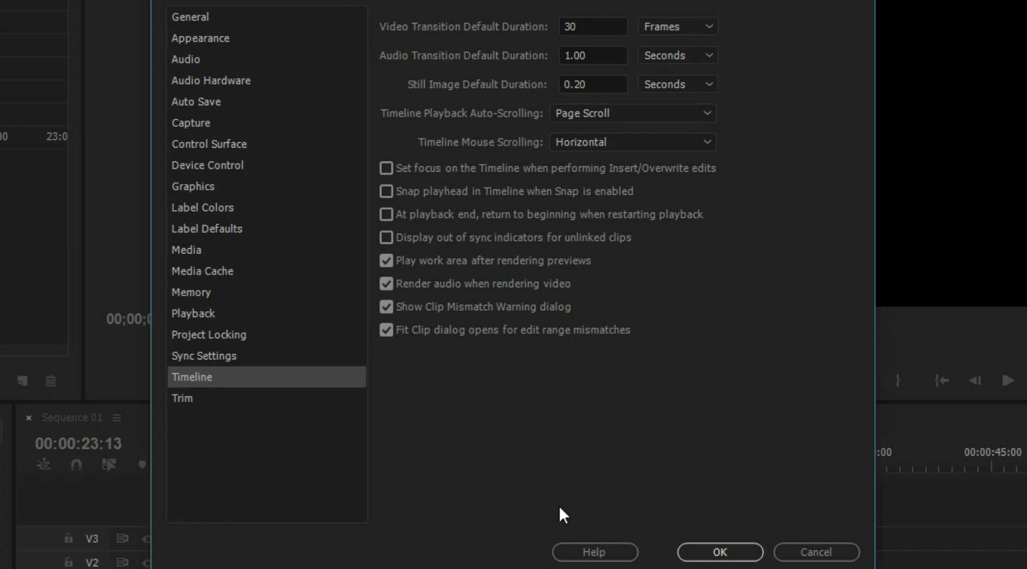
click(719, 552)
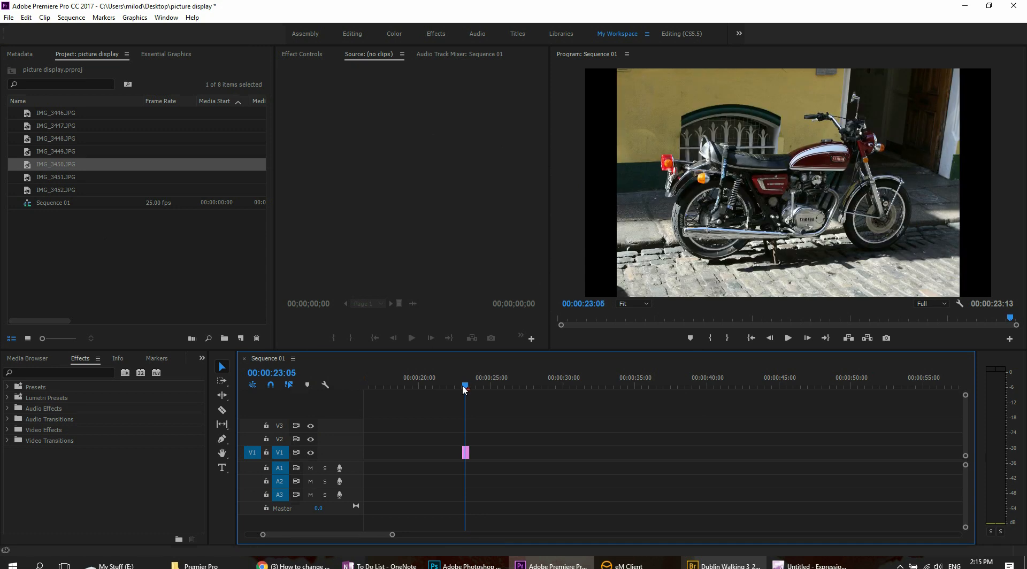
mouse_move(168, 264)
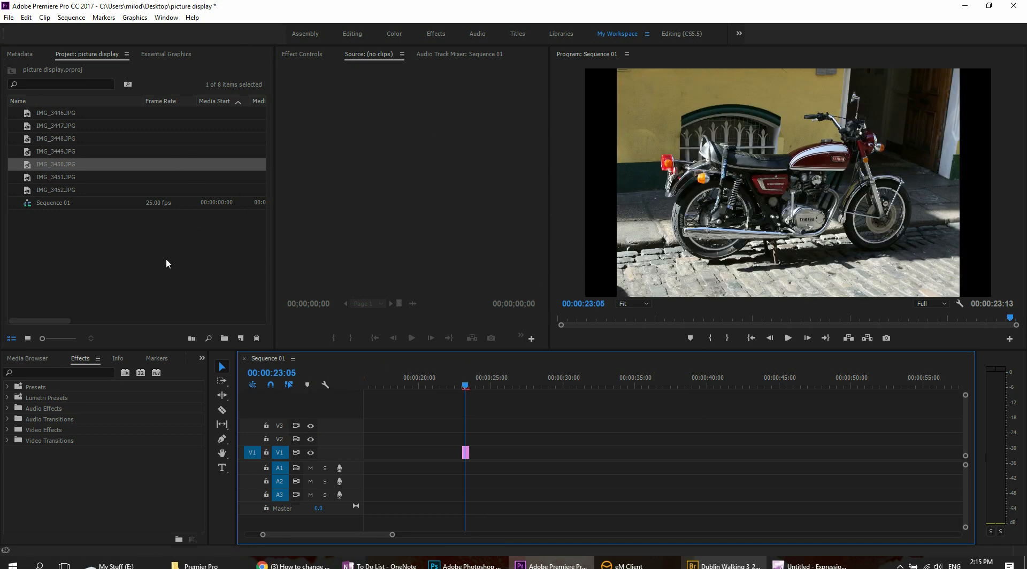